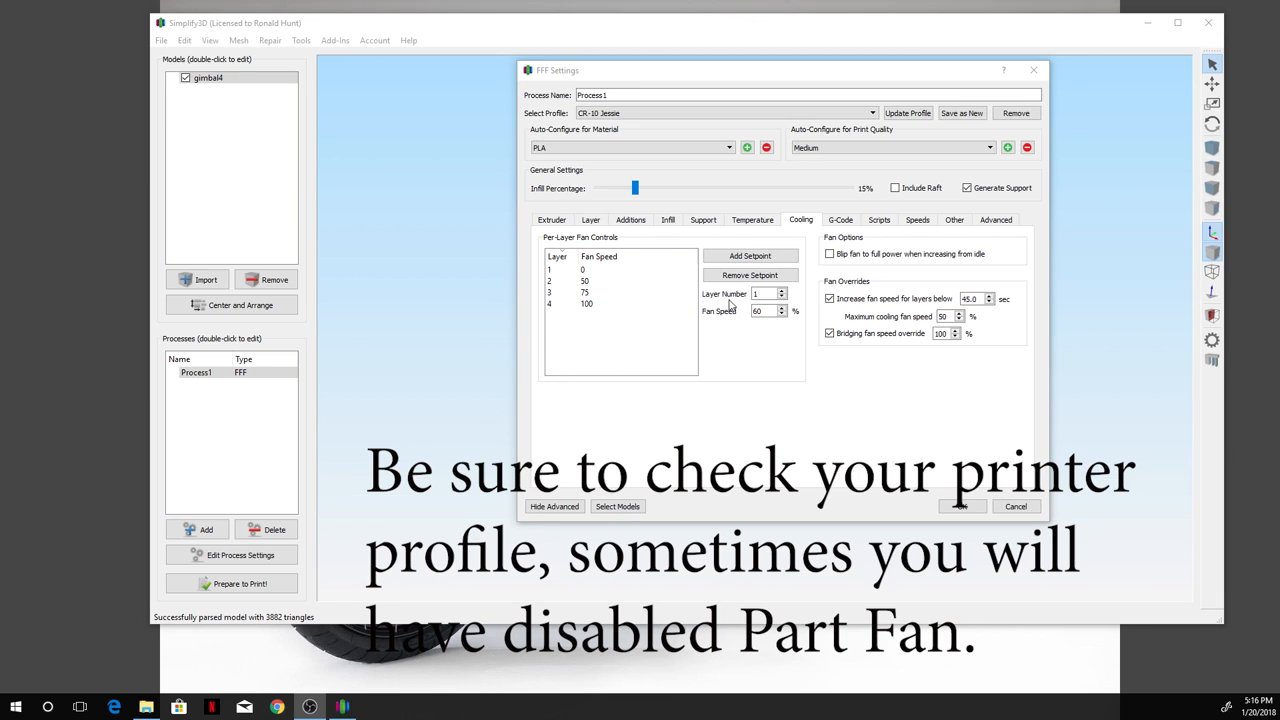
{"action": "mouse_move", "coordinate": [512, 152]}
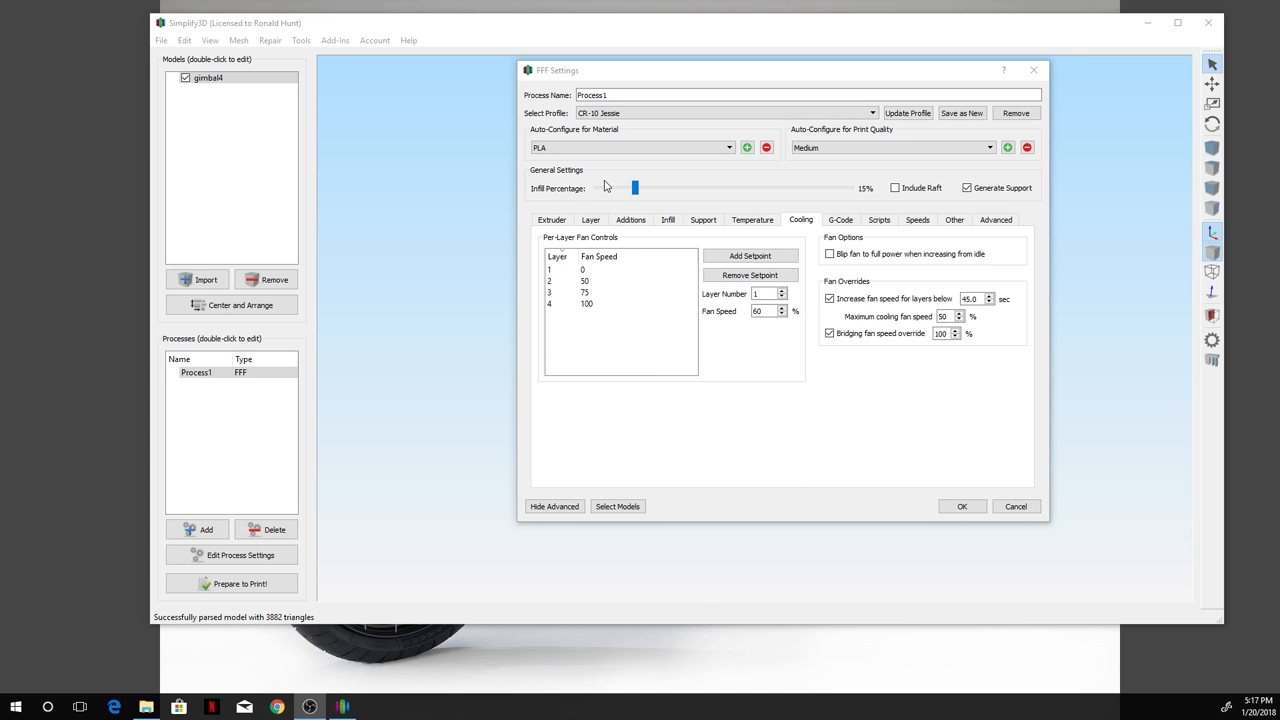
{"action": "mouse_move", "coordinate": [698, 246]}
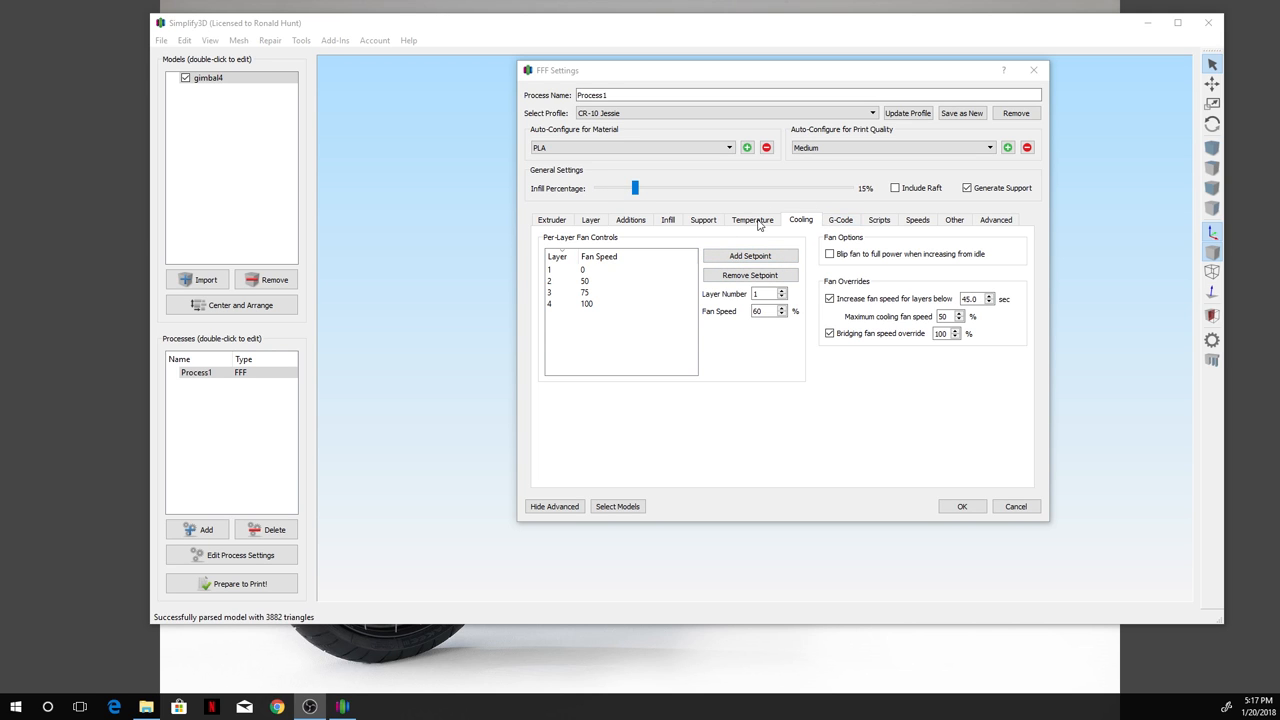
{"action": "mouse_move", "coordinate": [815, 238]}
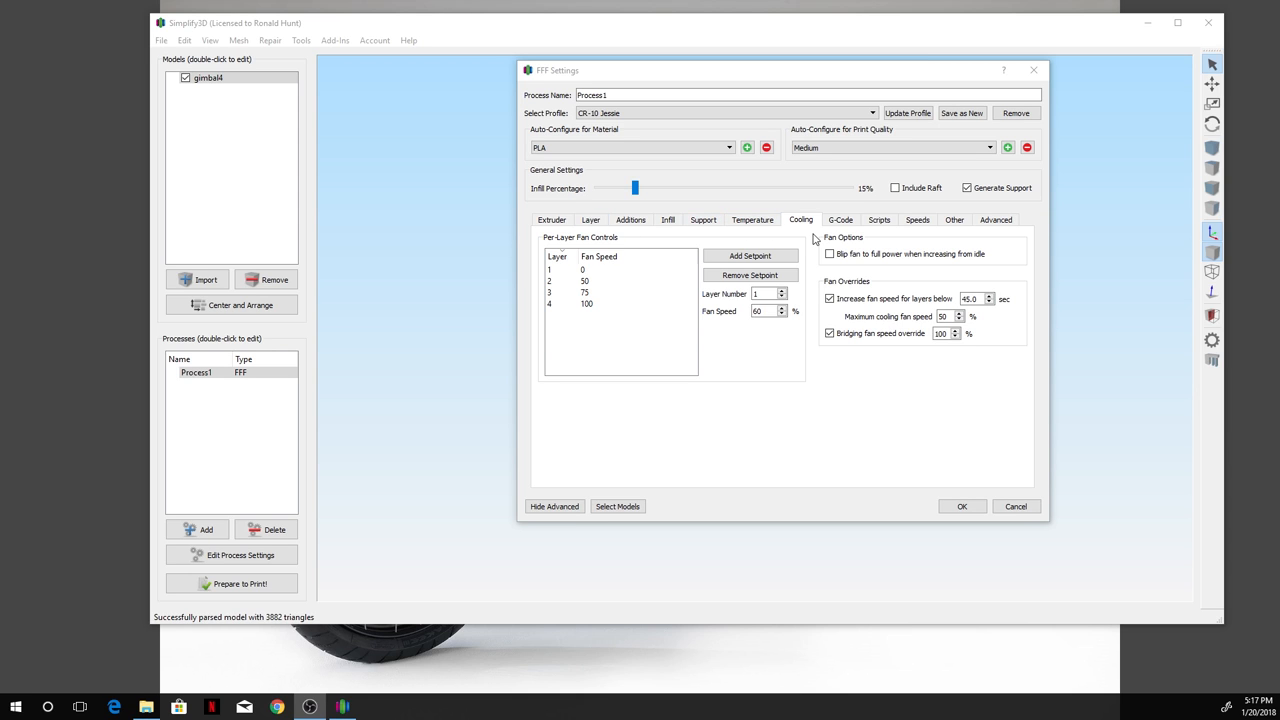
Step: Accept the Cooling tab's 0/50/75/100% per-layer fan speeds and close the FFF Settings dialog
{"action": "left_click", "coordinate": [585, 281]}
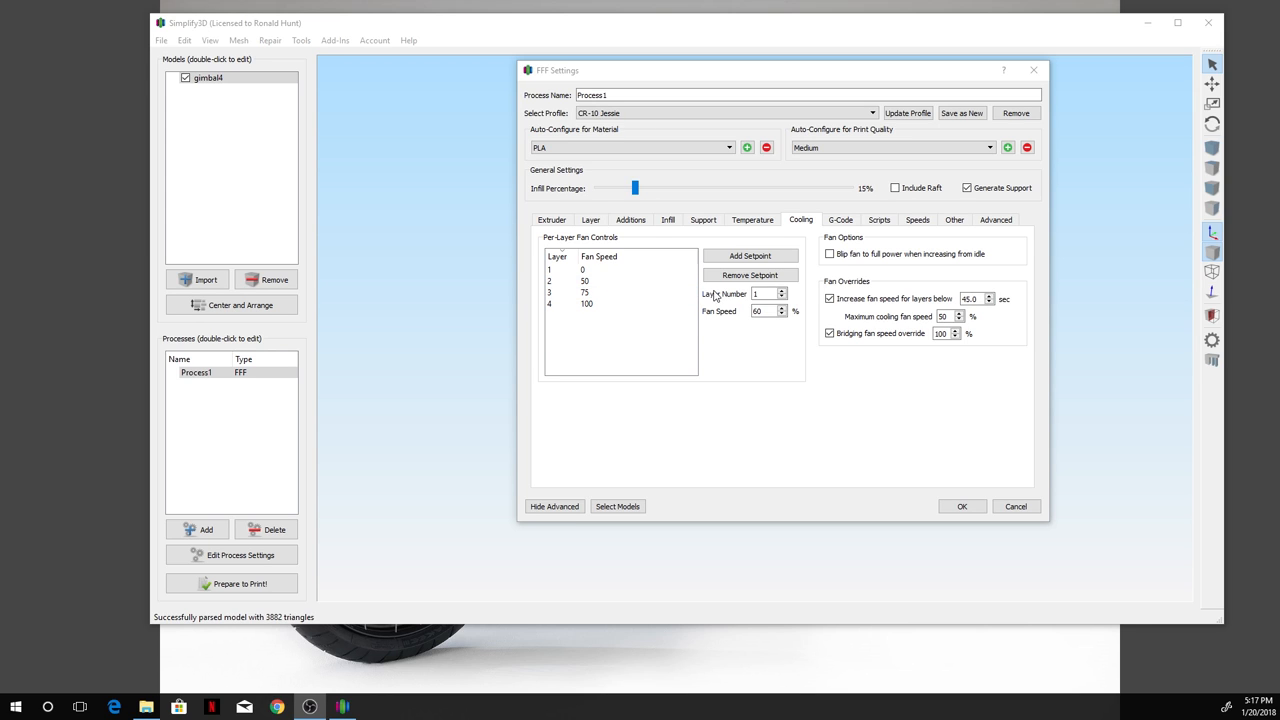
{"action": "mouse_move", "coordinate": [790, 238]}
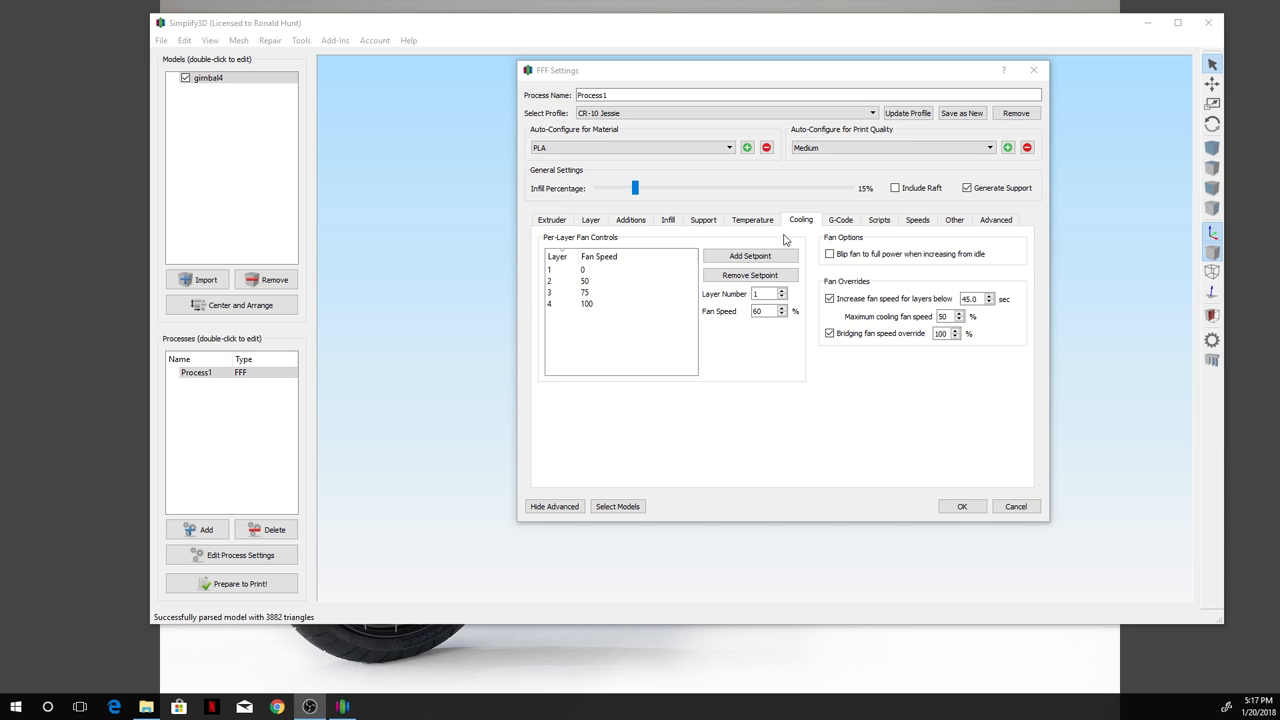
{"action": "mouse_move", "coordinate": [596, 332]}
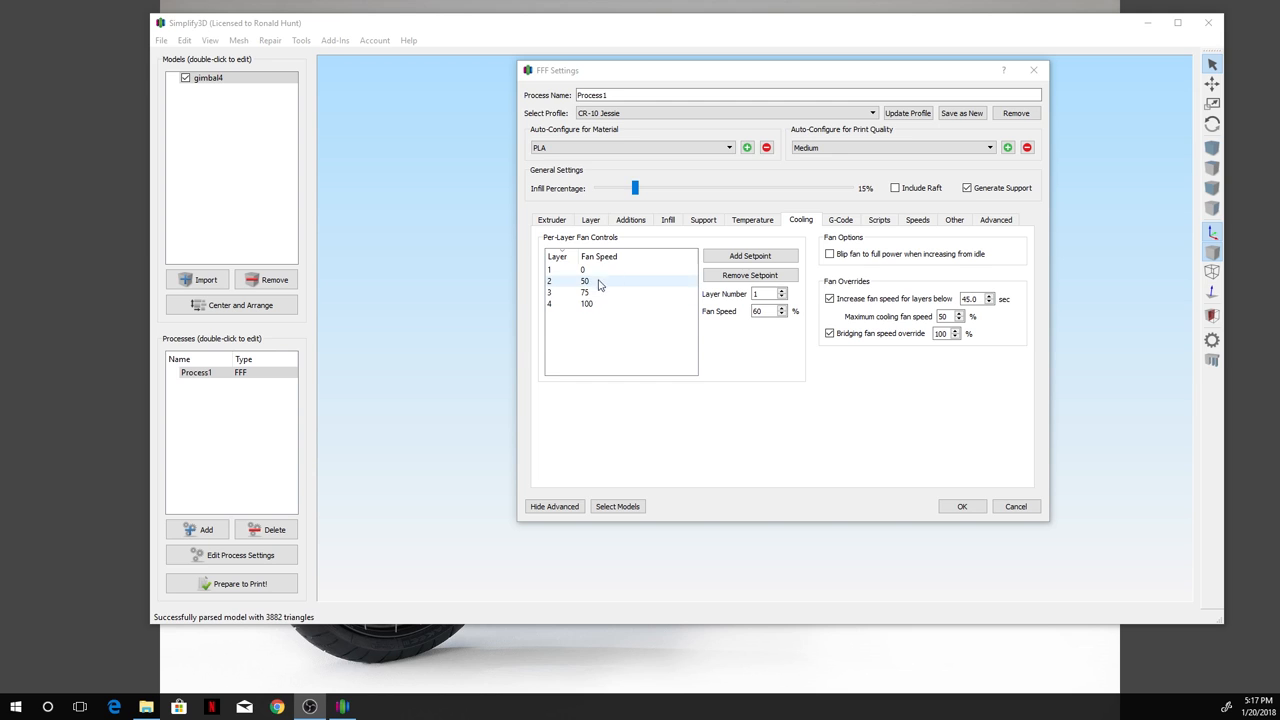
{"action": "left_click", "coordinate": [586, 304]}
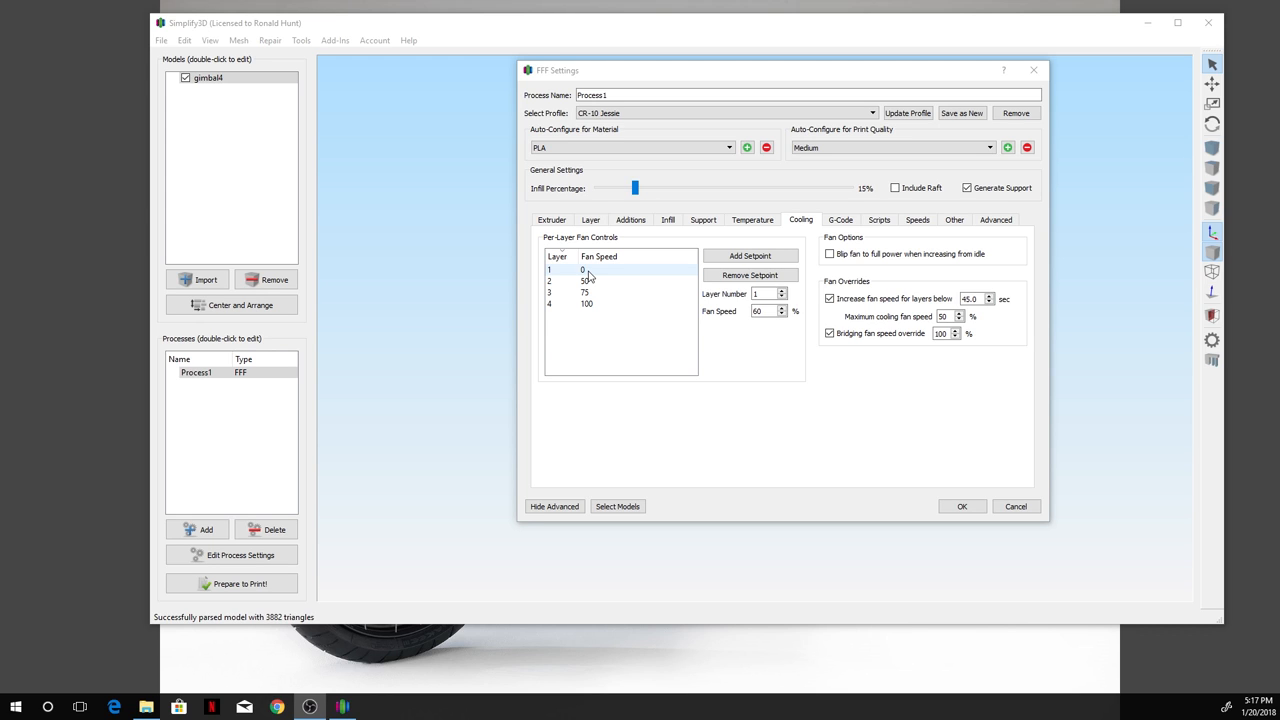
{"action": "left_click", "coordinate": [583, 292]}
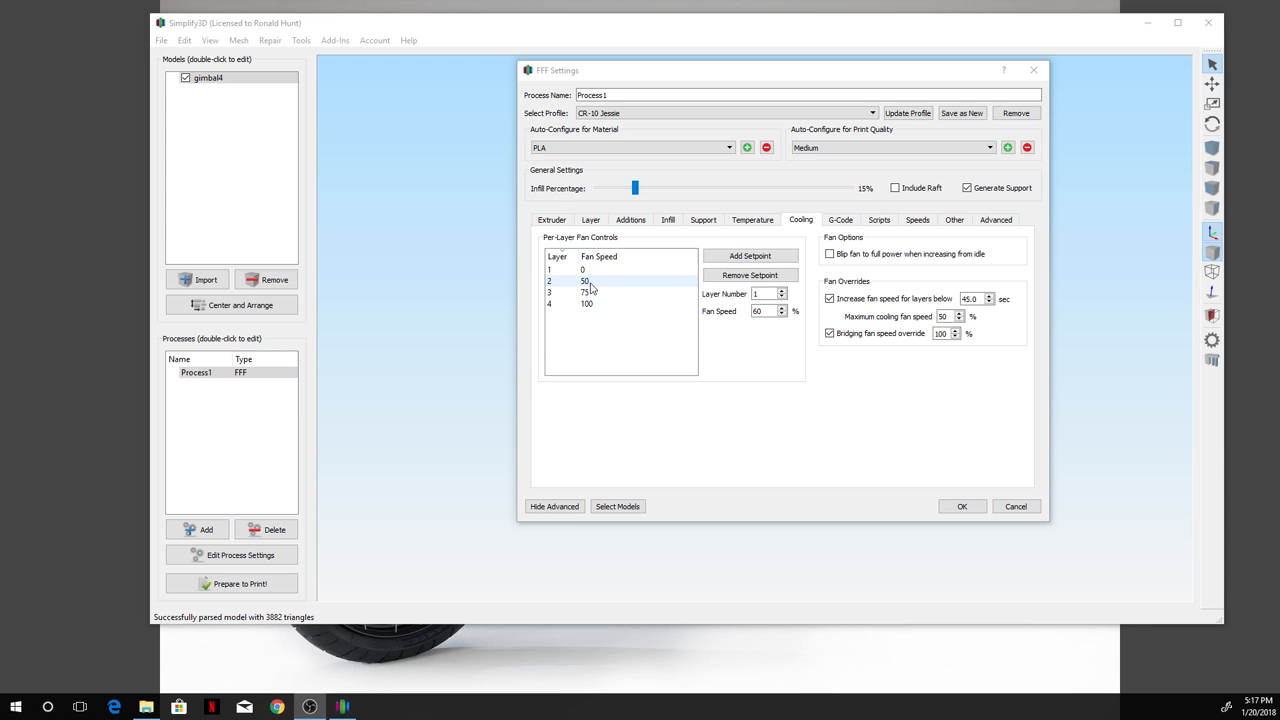
{"action": "left_click", "coordinate": [586, 303]}
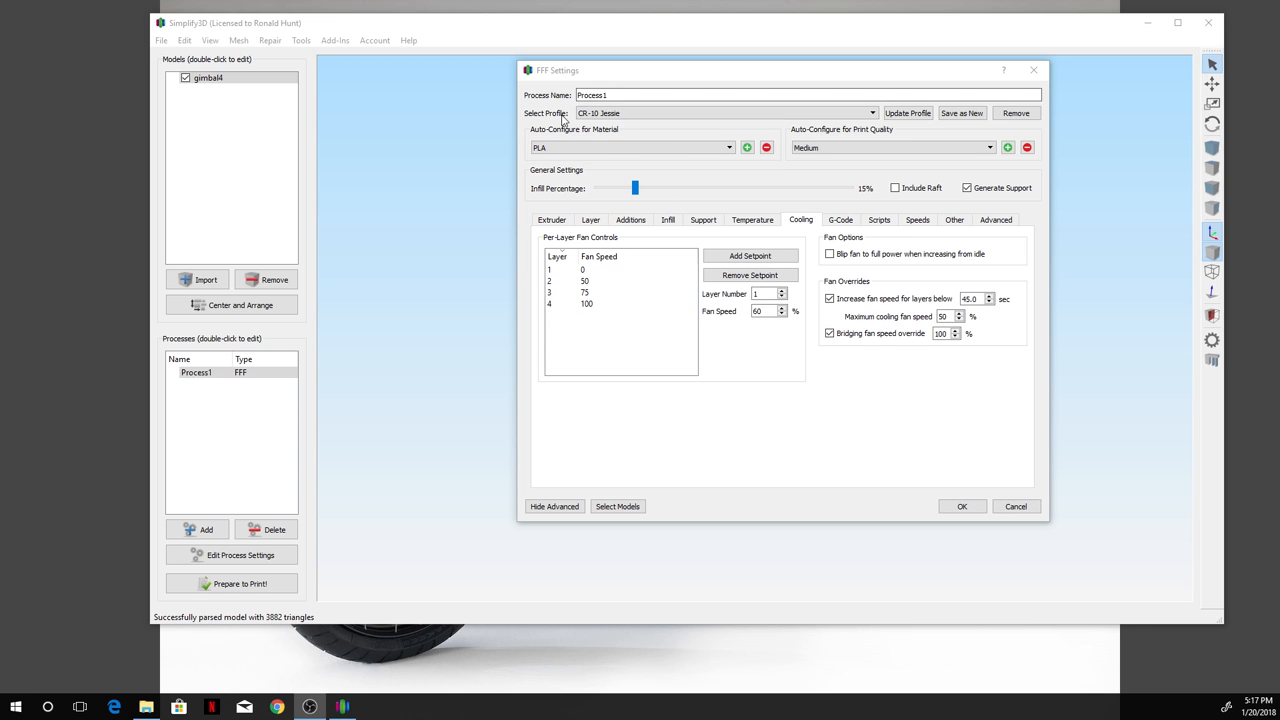
{"action": "mouse_move", "coordinate": [670, 168]}
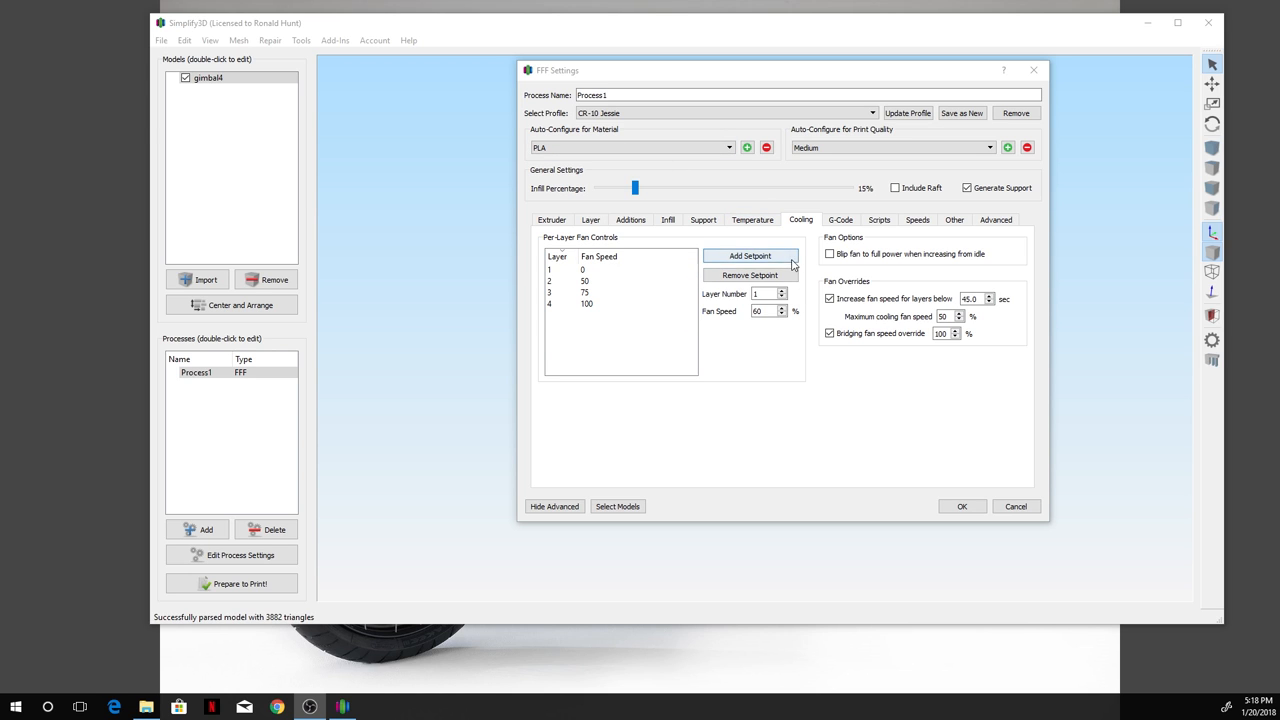
{"action": "mouse_move", "coordinate": [950, 359]}
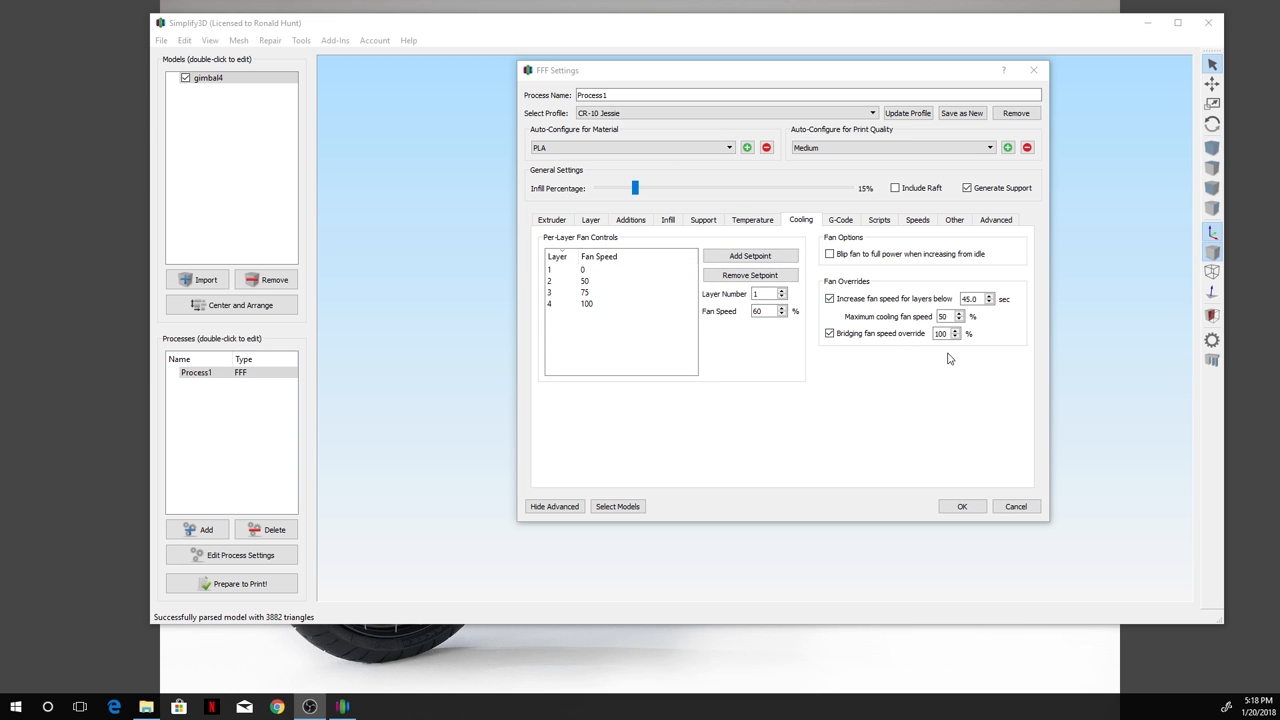
{"action": "mouse_move", "coordinate": [962, 506]}
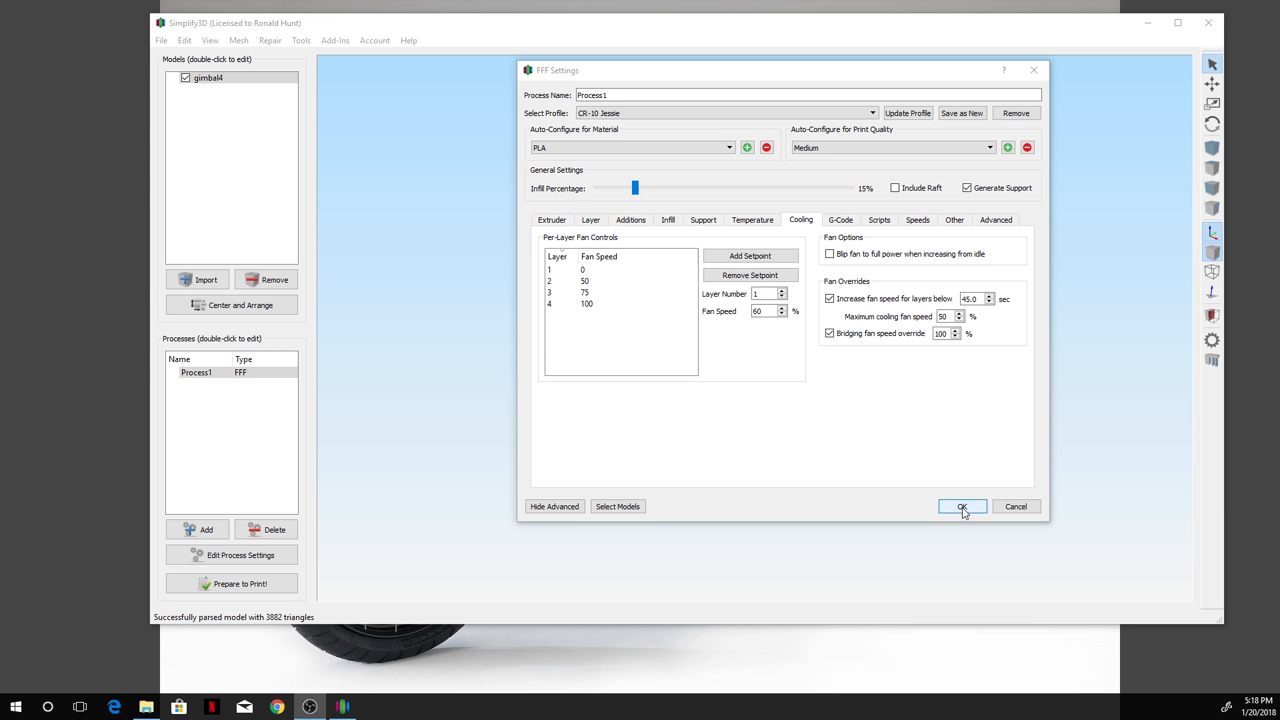
{"action": "left_click", "coordinate": [961, 506]}
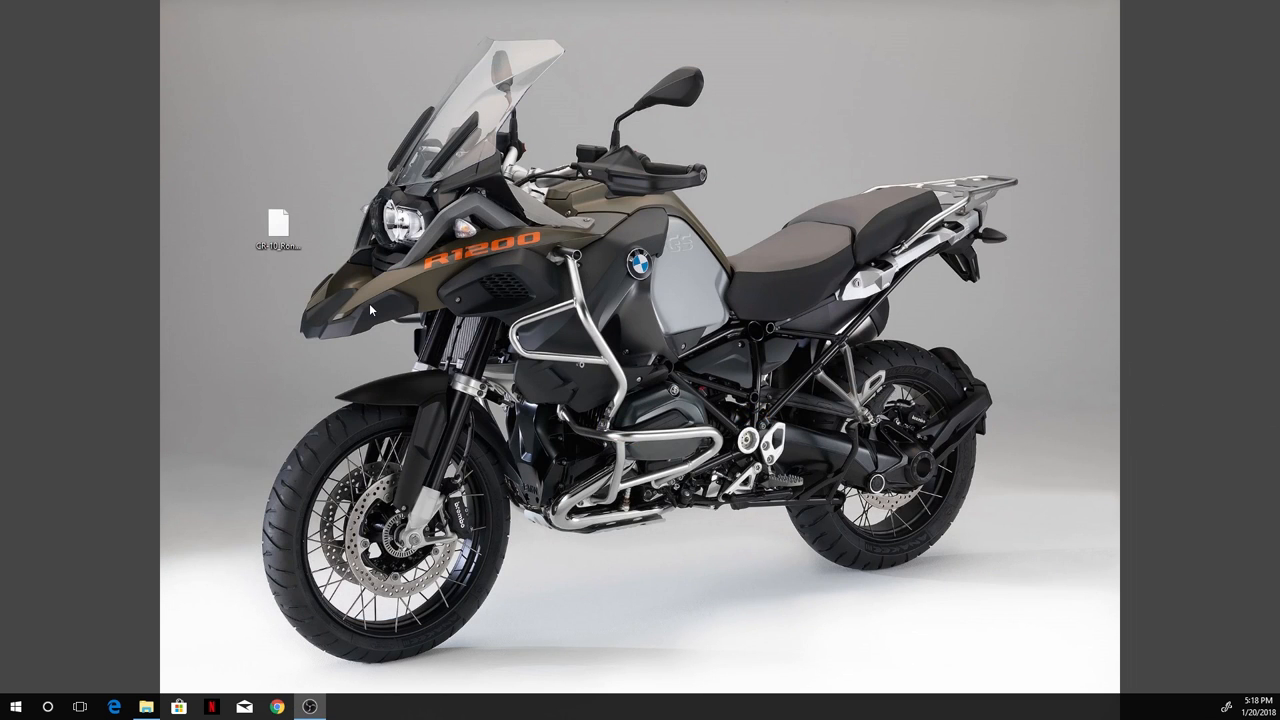
{"action": "mouse_move", "coordinate": [357, 297]}
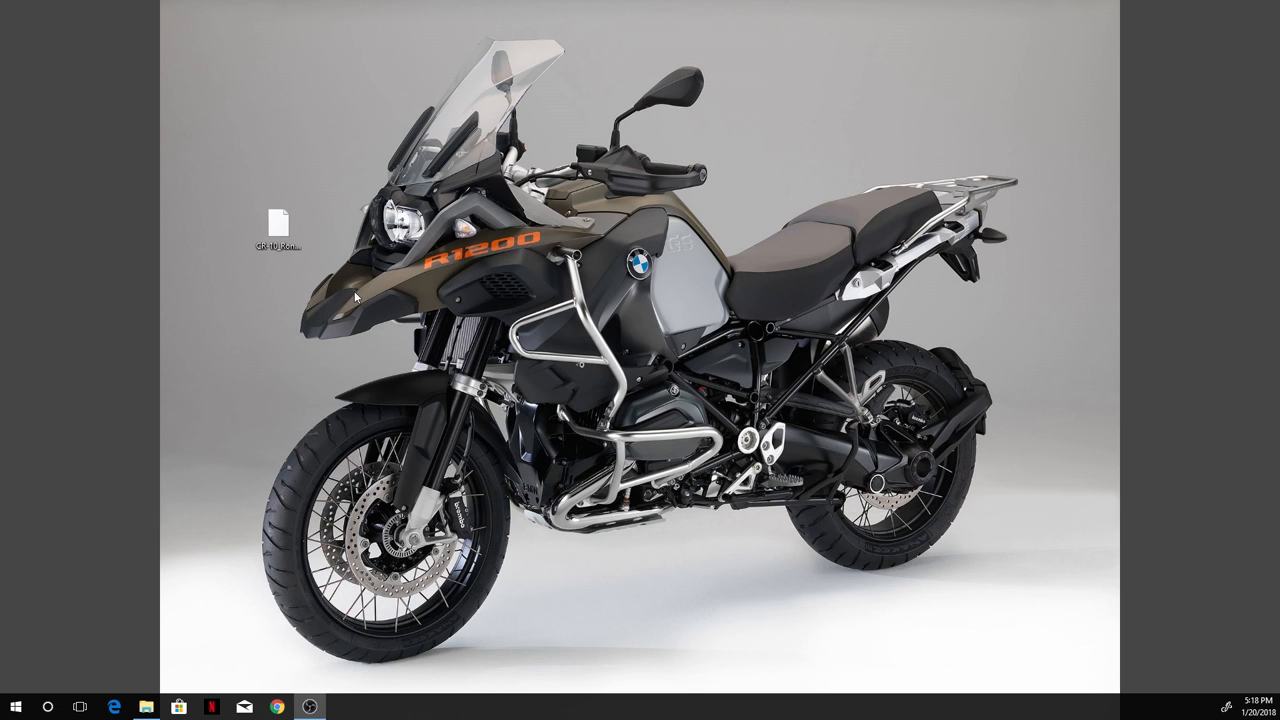